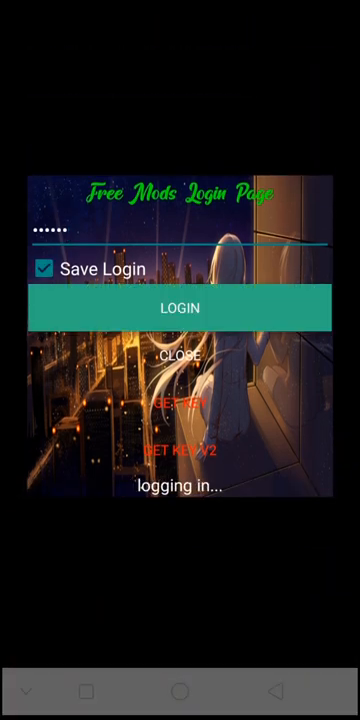
Step: Enable Unlimited Gold and Unlimited Population in the Modded by FM menu during battle
left_click(180, 307)
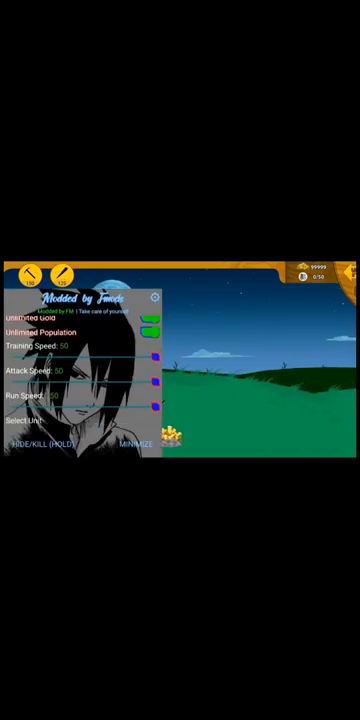
Step: Choose a unit from the Select Unit dropdown and play to the Victory screen
left_click(50, 418)
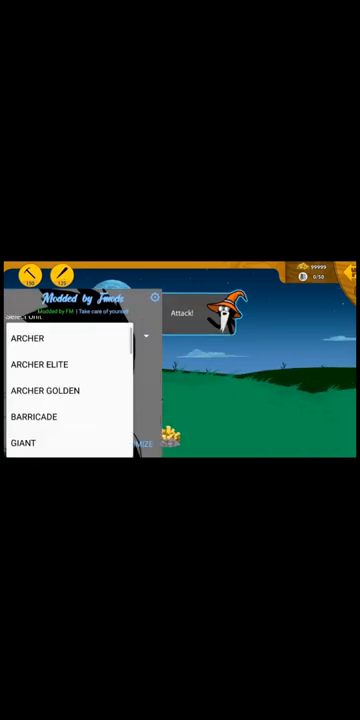
left_click(28, 338)
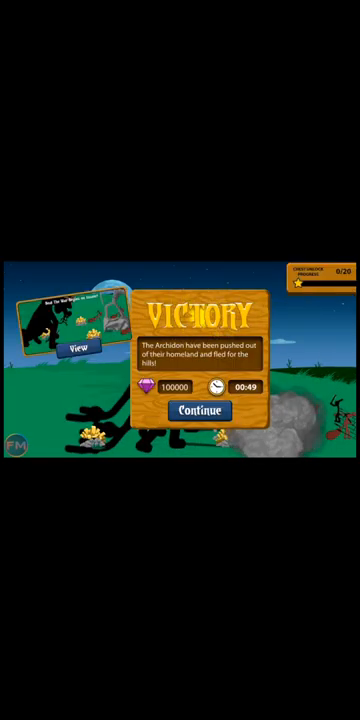
Step: Continue past Victory, visit the Skins shop, and return to the Armory screen
left_click(199, 410)
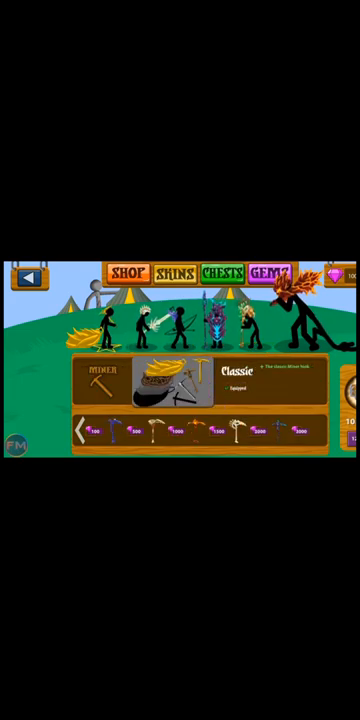
left_click(27, 277)
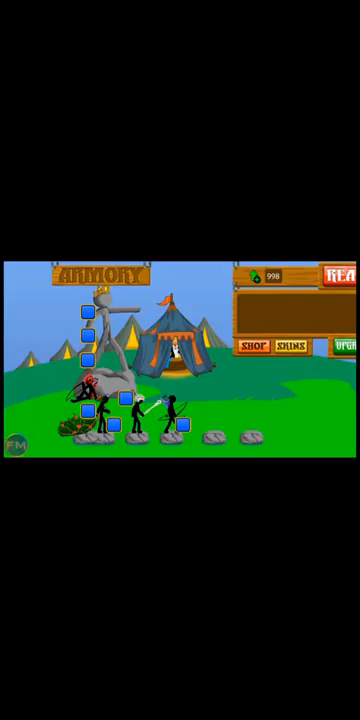